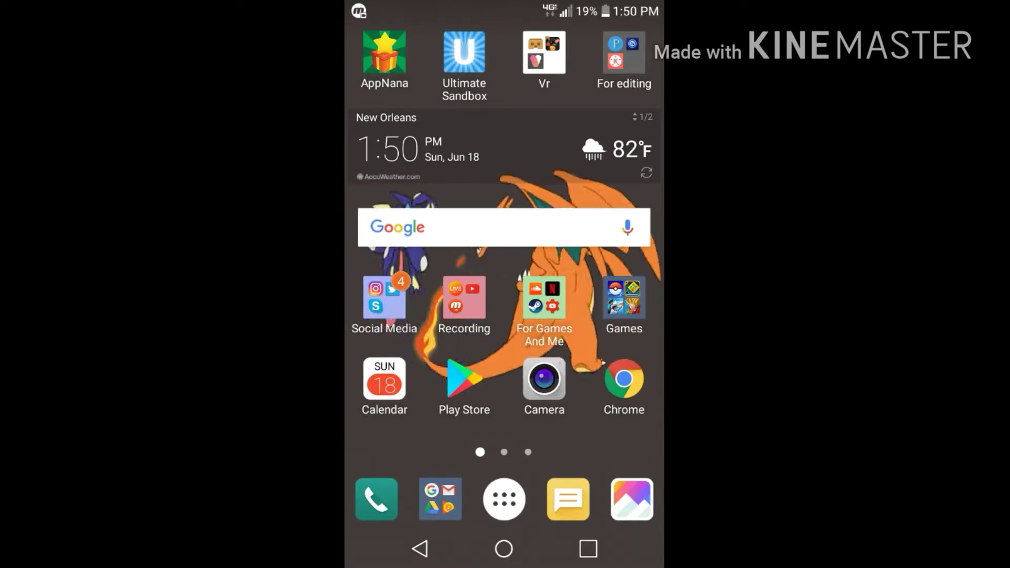
Launch the installed Mistplay app from its Google Play Store listing.
left_click(463, 298)
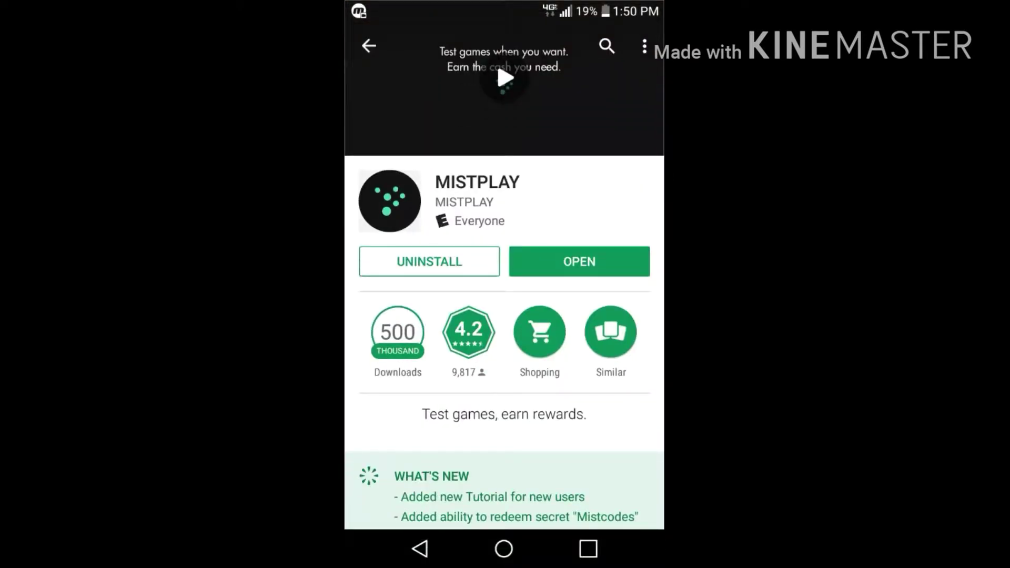
left_click(621, 256)
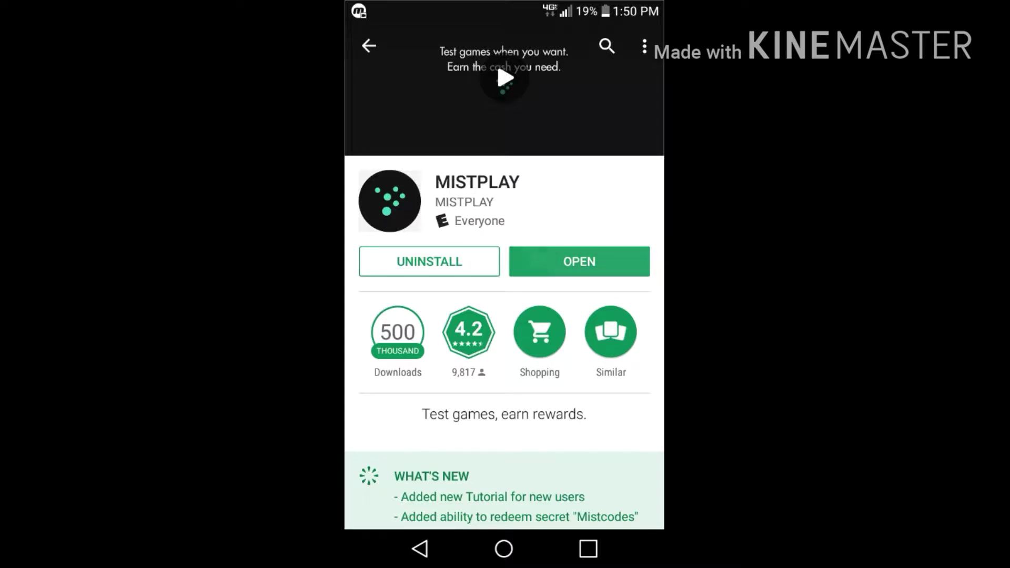
left_click(578, 260)
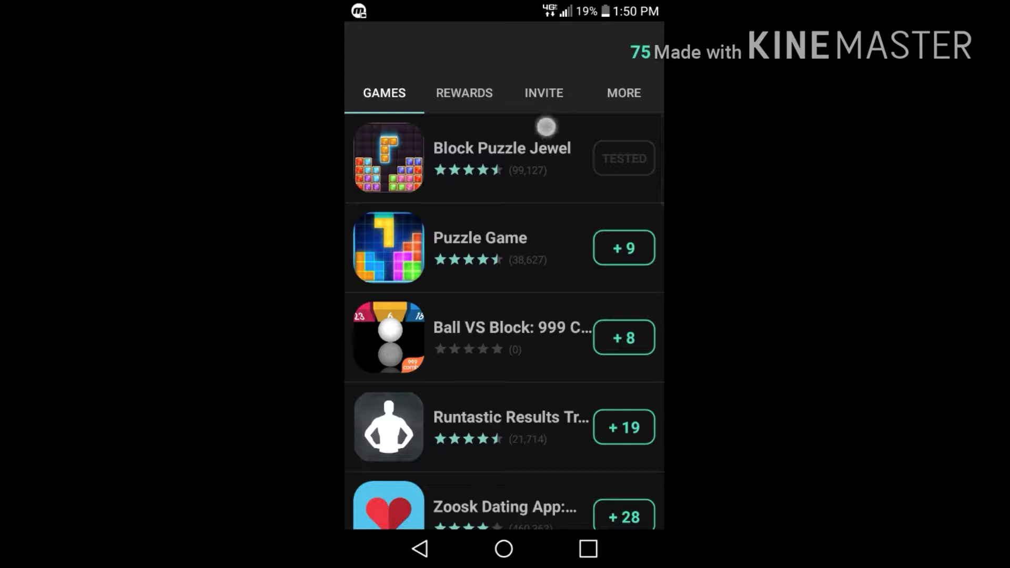
left_click(623, 92)
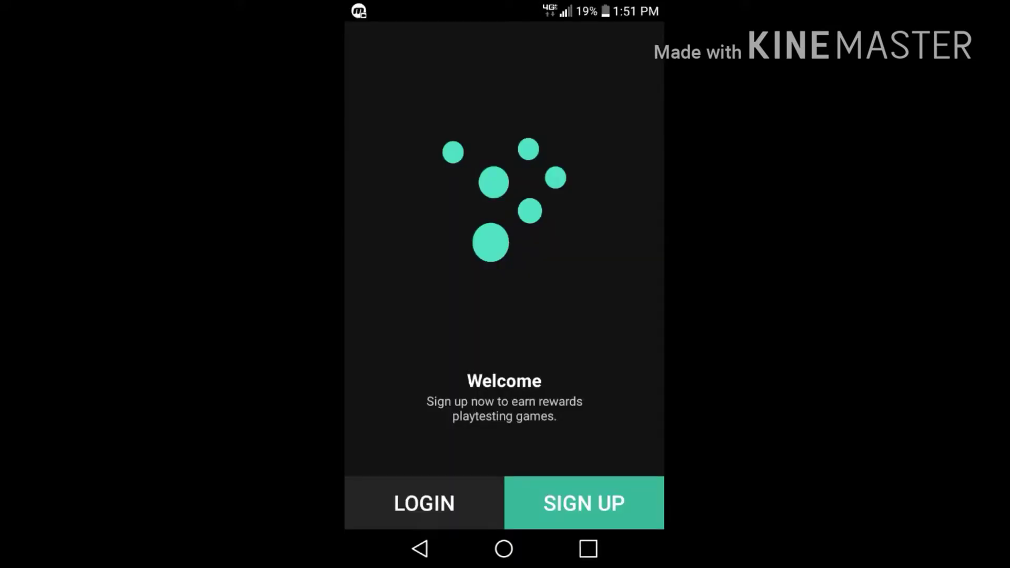
Choose SIGN UP on the Mistplay welcome screen to reach the registration form.
left_click(583, 503)
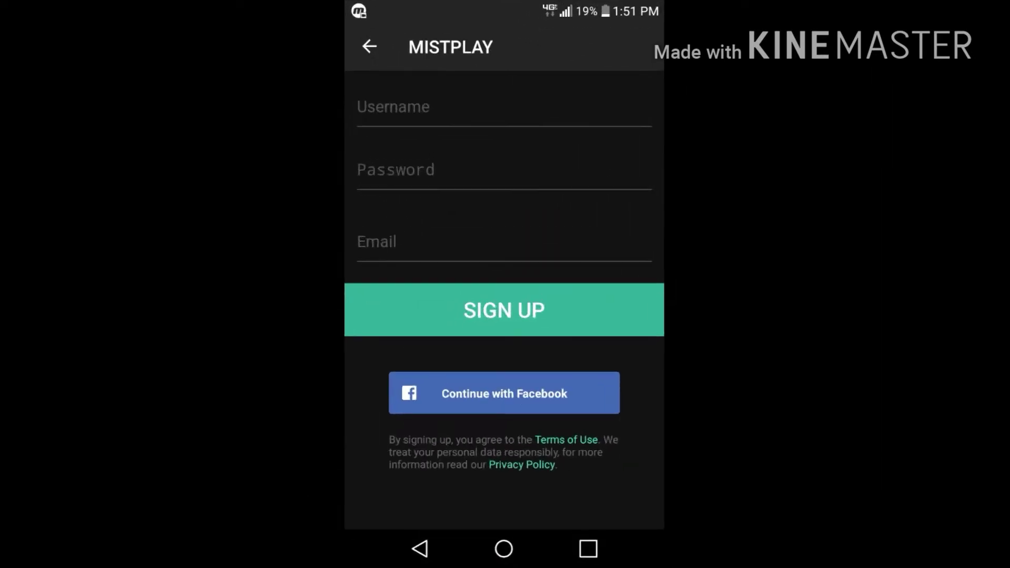